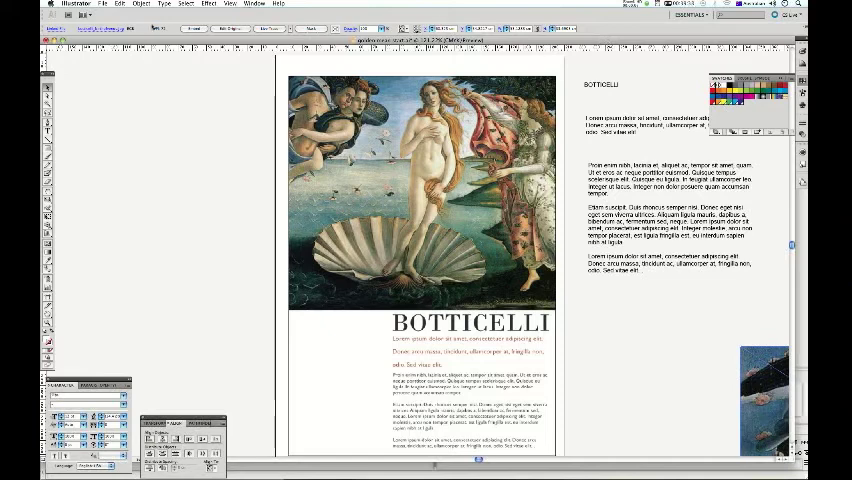
Step: Create a new A4 portrait document, 21 × 29.7 cm in centimetres
{"action": "left_click", "coordinate": [104, 3]}
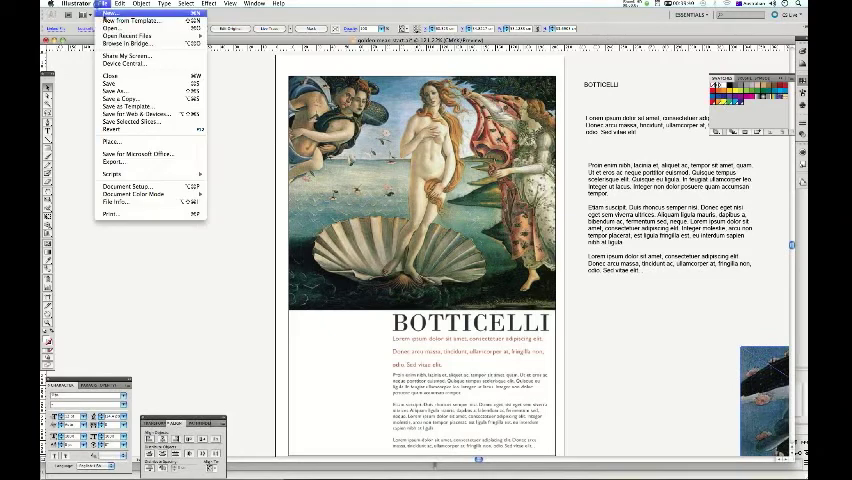
{"action": "left_click", "coordinate": [124, 19]}
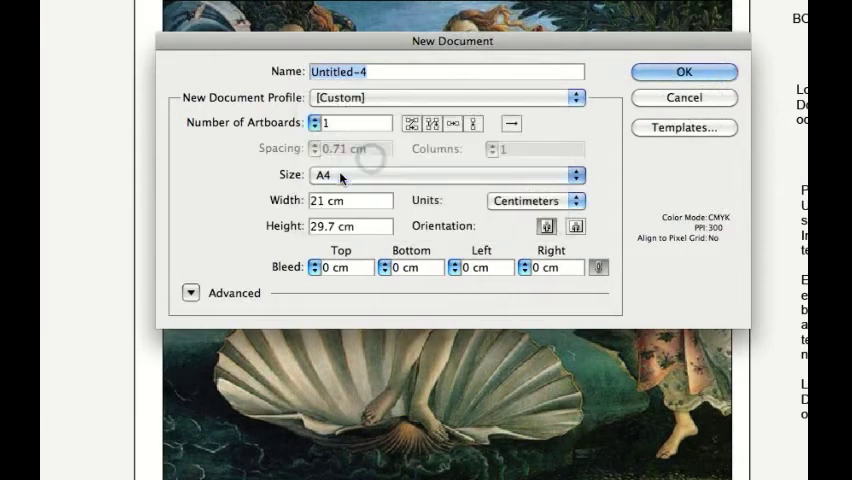
{"action": "left_click", "coordinate": [535, 200]}
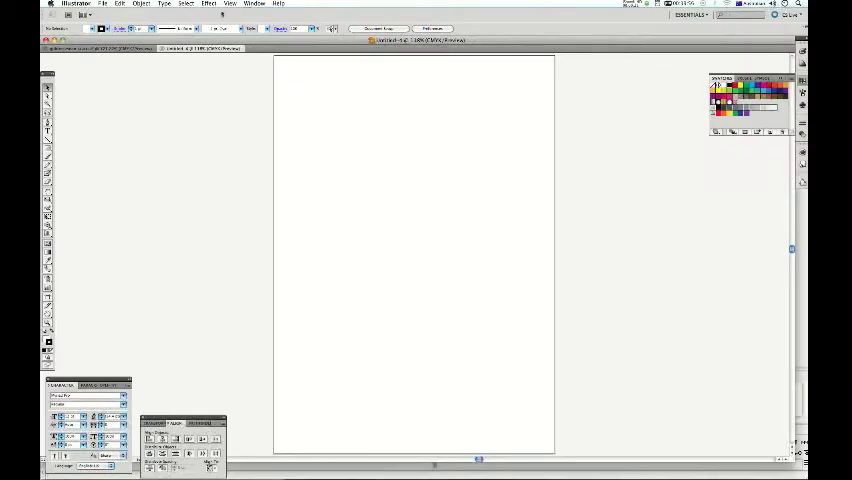
Step: Show rulers around the page and turn Smart Guides off
{"action": "left_click", "coordinate": [229, 4]}
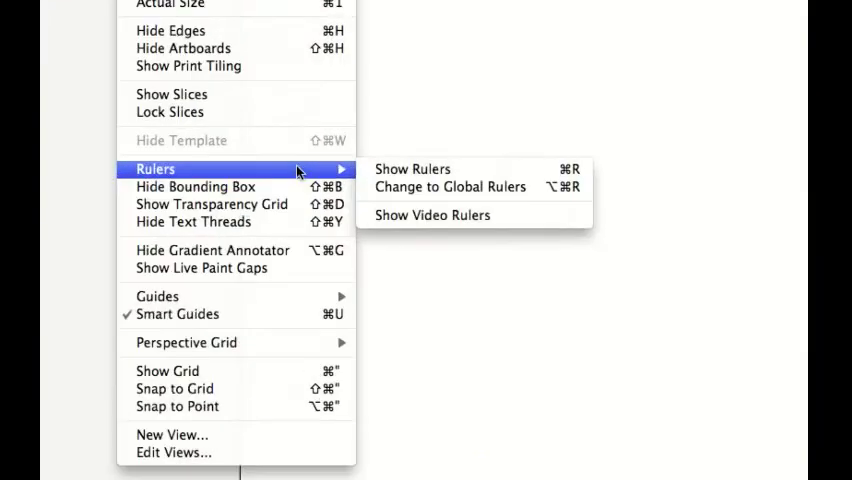
{"action": "mouse_move", "coordinate": [420, 170]}
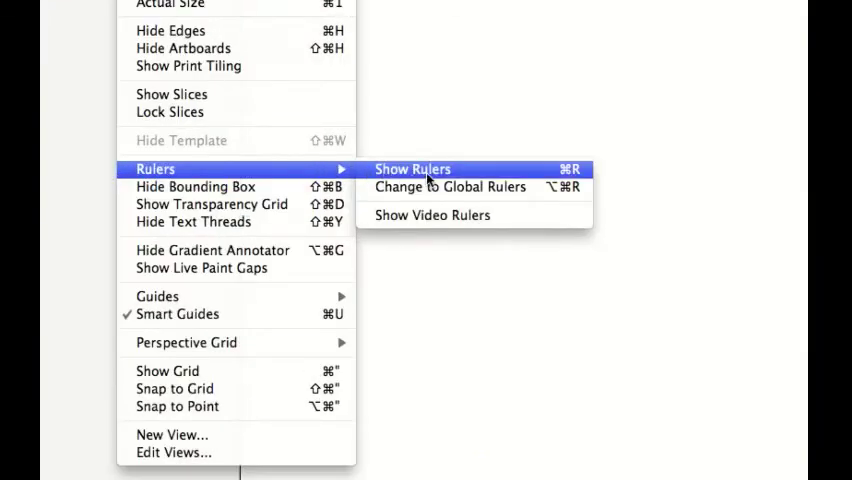
{"action": "left_click", "coordinate": [412, 169]}
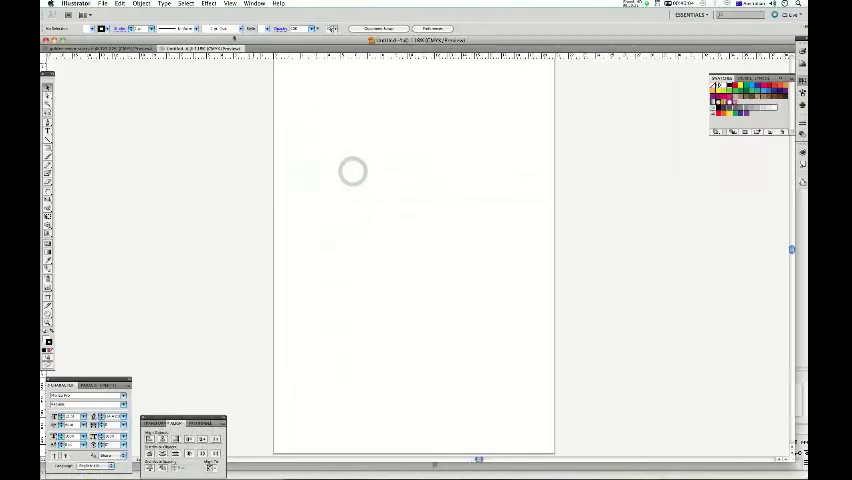
{"action": "left_click", "coordinate": [231, 4]}
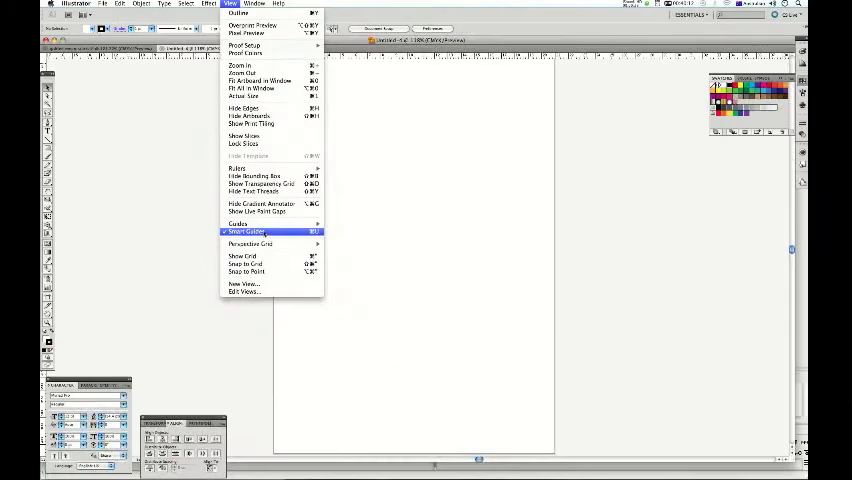
{"action": "left_click", "coordinate": [245, 231]}
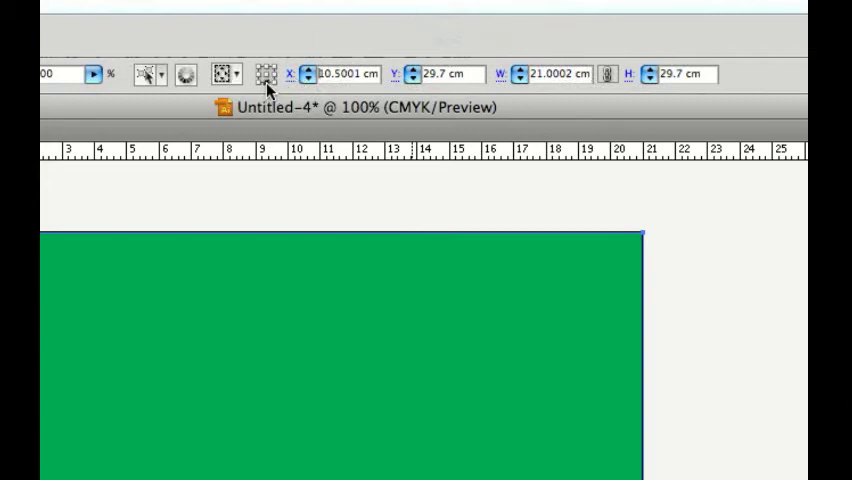
{"action": "mouse_move", "coordinate": [267, 73]}
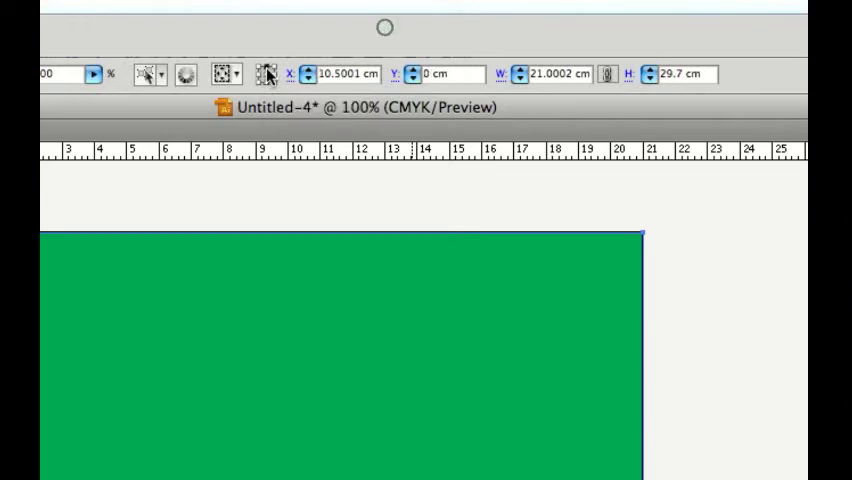
{"action": "mouse_move", "coordinate": [268, 73]}
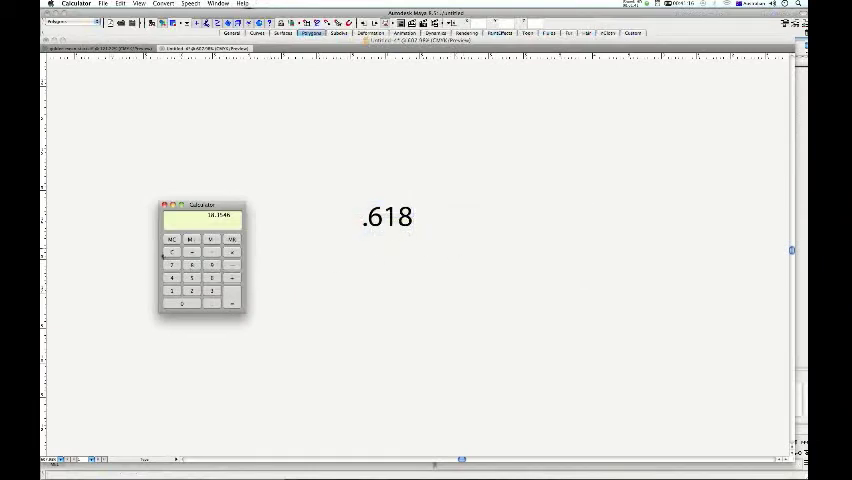
Step: Compute 29.7 × 0.618 in Calculator for the golden-ratio page height
{"action": "left_click", "coordinate": [170, 252]}
{"action": "type", "text": "2"}
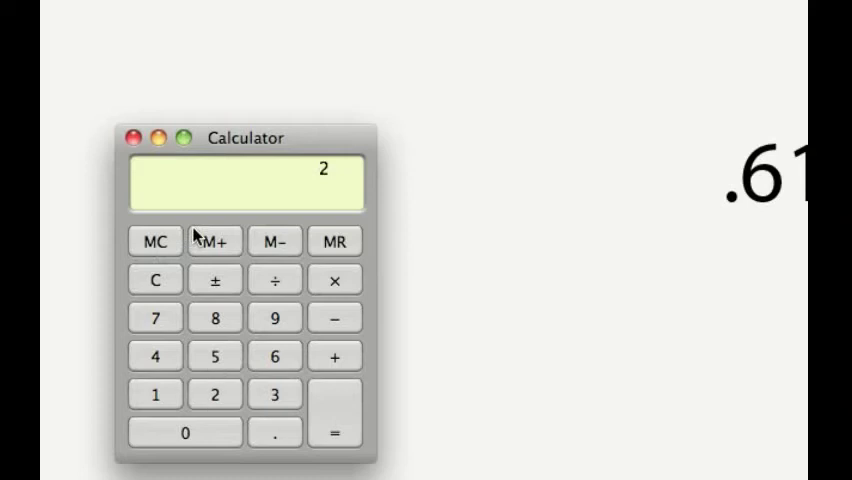
{"action": "left_click", "coordinate": [274, 318]}
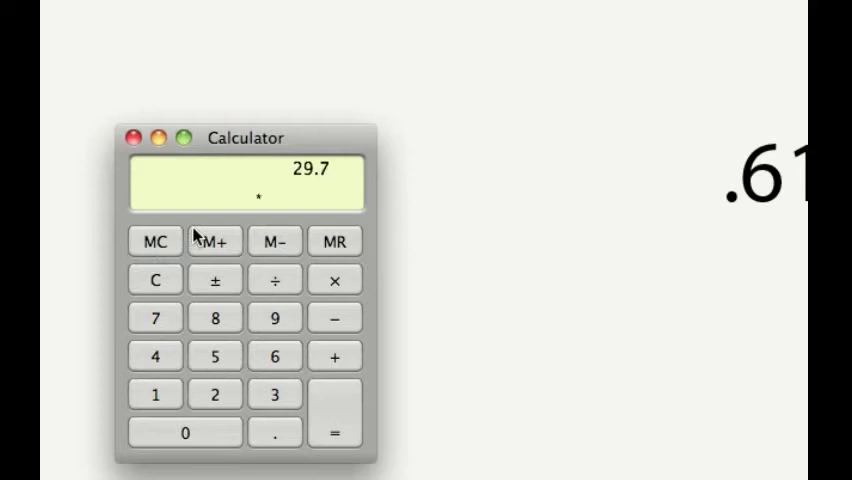
{"action": "left_click", "coordinate": [155, 394]}
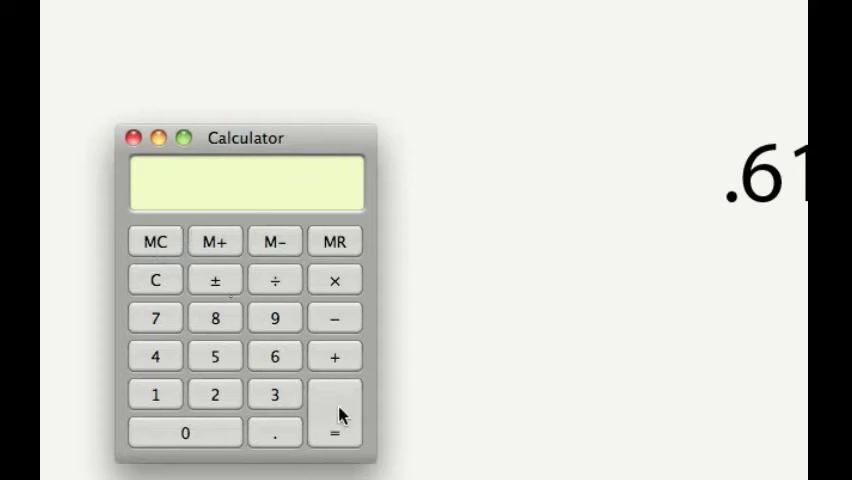
{"action": "left_click", "coordinate": [334, 432]}
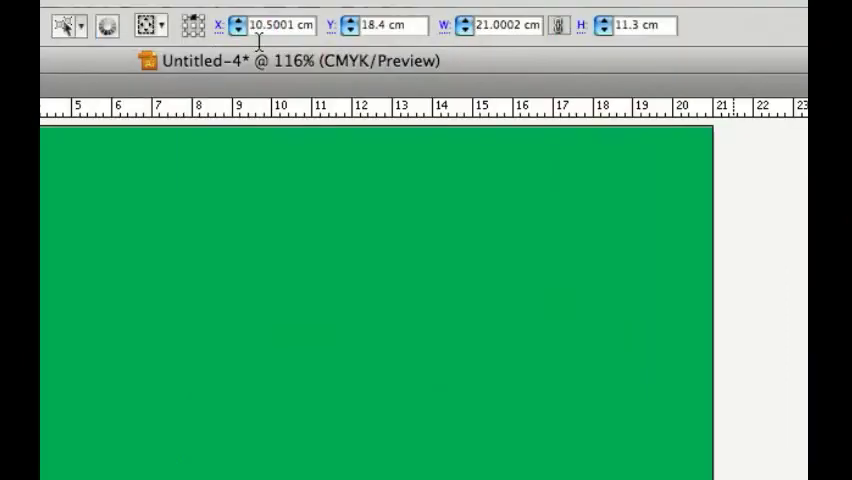
{"action": "mouse_move", "coordinate": [195, 25]}
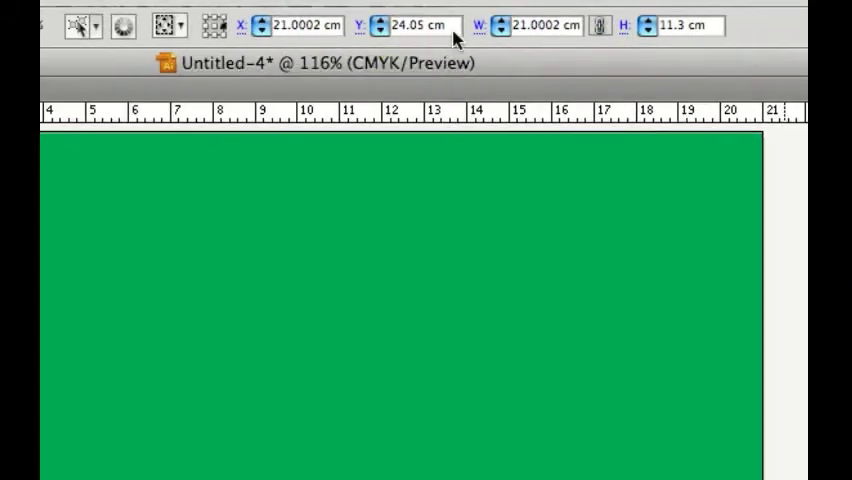
Step: Apply the 11.3 cm green block's new position, X 21 cm and Y 24.05 cm
{"action": "left_click", "coordinate": [545, 25]}
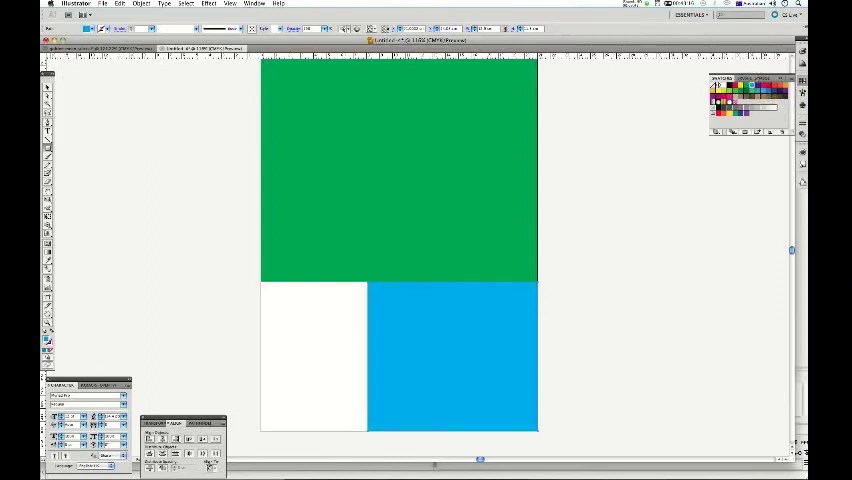
Step: Continue the Calculator division for the next block size, reaching 11.3
{"action": "left_click", "coordinate": [451, 357]}
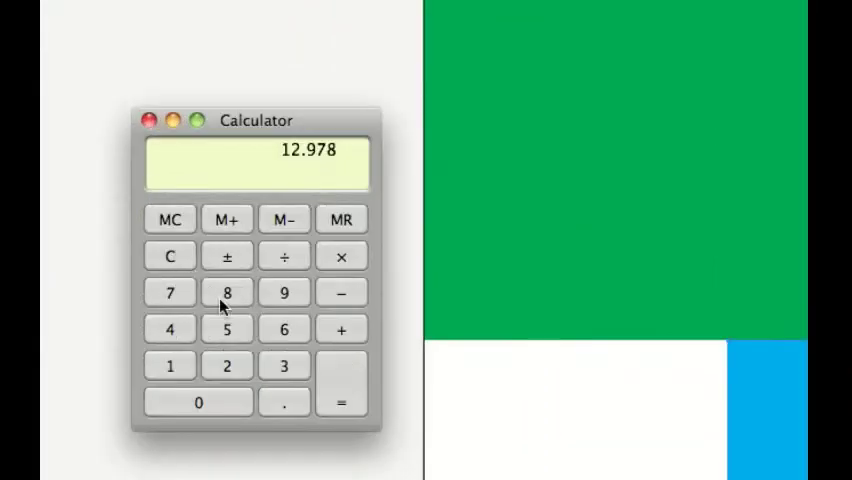
{"action": "mouse_move", "coordinate": [169, 256]}
{"action": "type", "text": "11.3"}
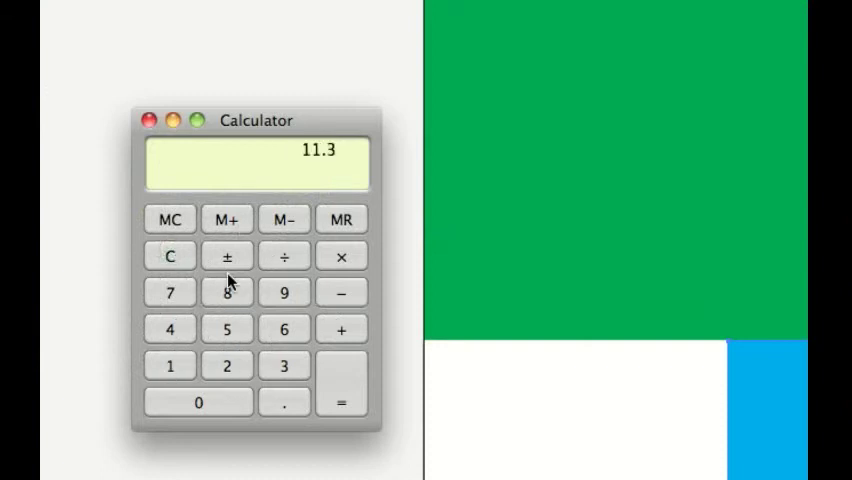
{"action": "left_click", "coordinate": [284, 329]}
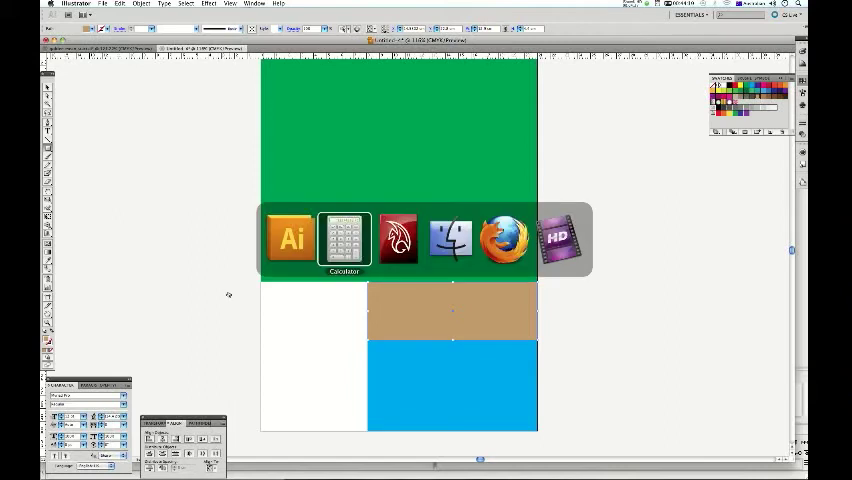
Step: Calculate the tan block's height and dismiss the invalid numeric value alert
{"action": "left_click", "coordinate": [344, 240]}
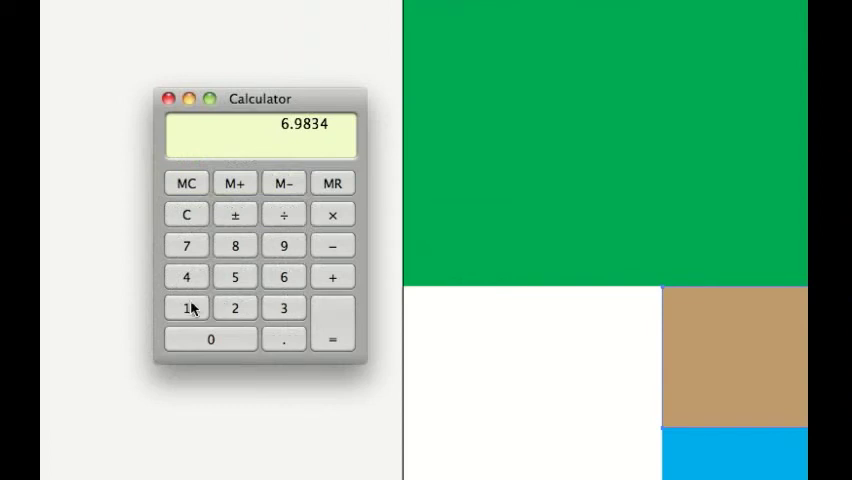
{"action": "left_click", "coordinate": [283, 245]}
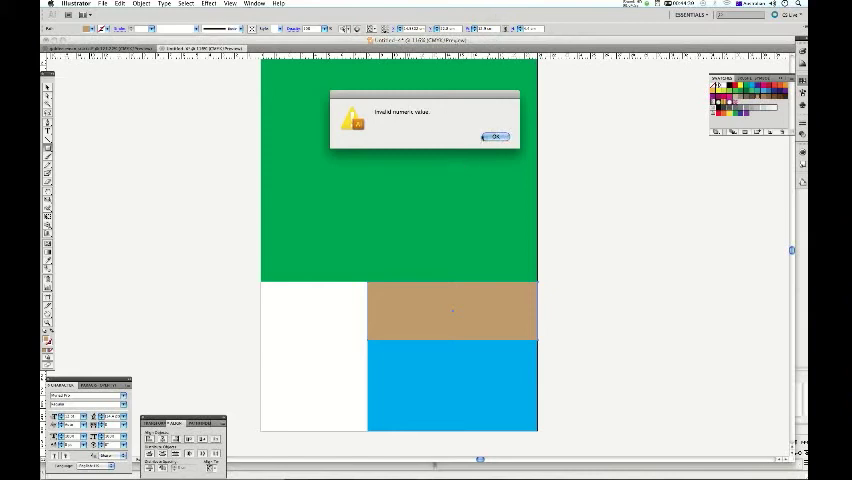
{"action": "left_click", "coordinate": [496, 136]}
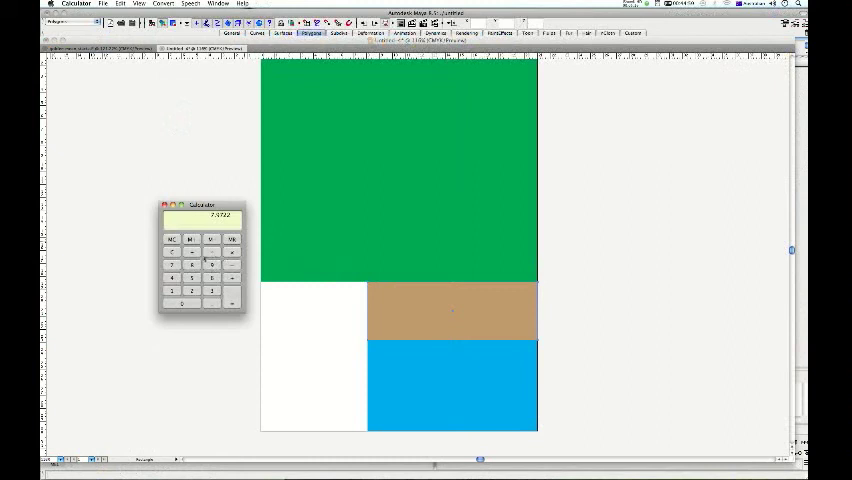
{"action": "left_click", "coordinate": [171, 252]}
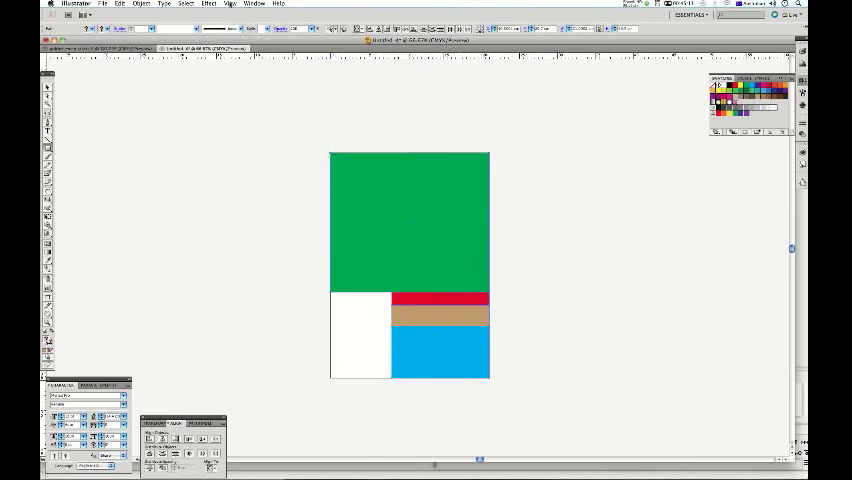
Step: Convert the selected coloured blocks into guides and check the View options
{"action": "left_click", "coordinate": [229, 4]}
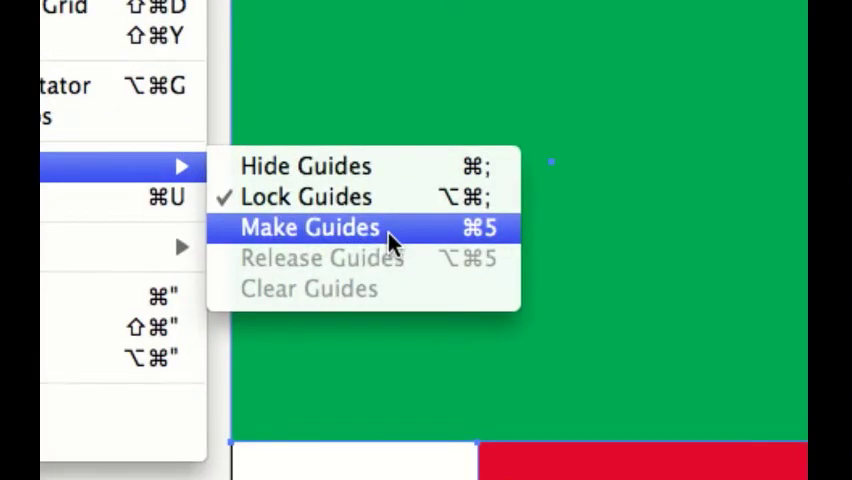
{"action": "left_click", "coordinate": [310, 227]}
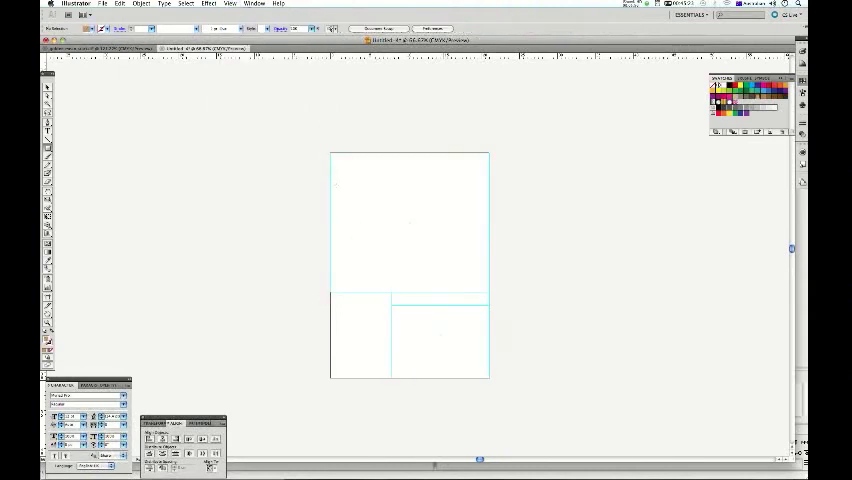
{"action": "left_click", "coordinate": [230, 4]}
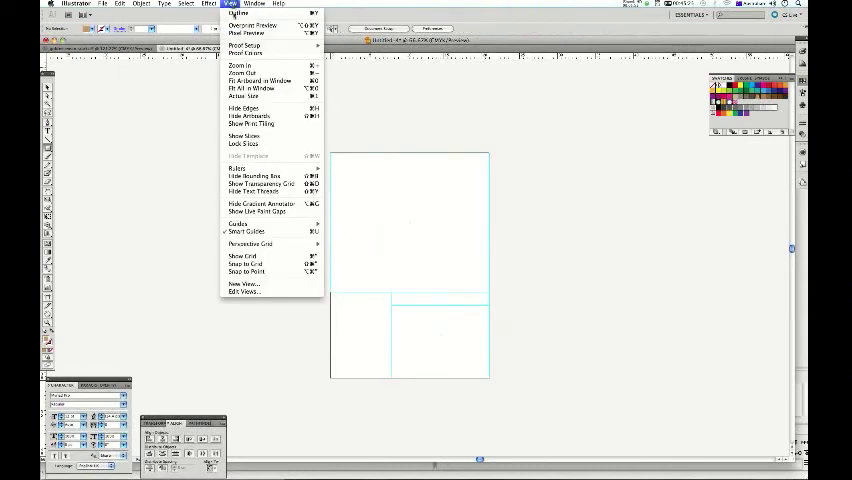
{"action": "mouse_move", "coordinate": [240, 223]}
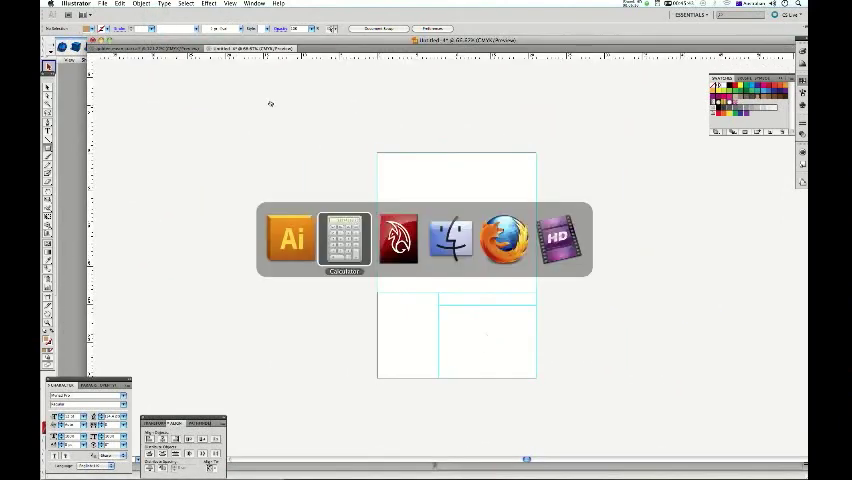
Step: Switch over to Calculator while positioning the Botticelli painting
{"action": "left_click", "coordinate": [344, 238]}
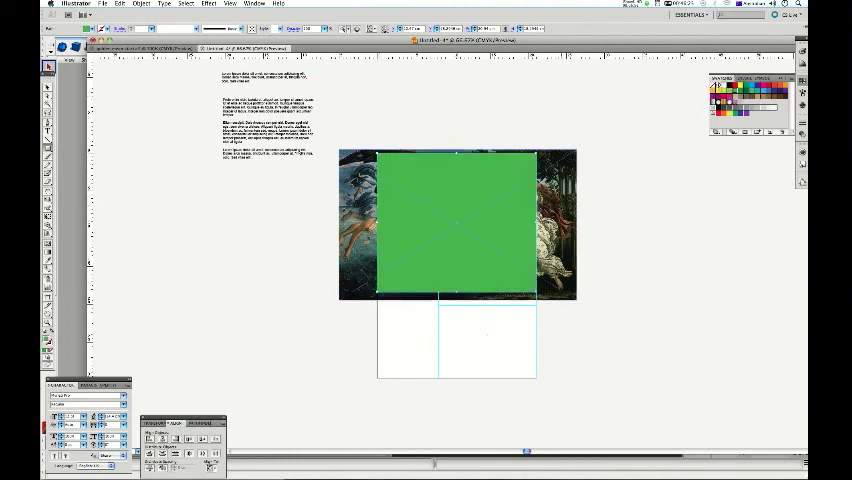
Step: Make a clipping mask of the painting with the green rectangle
{"action": "left_click", "coordinate": [142, 3]}
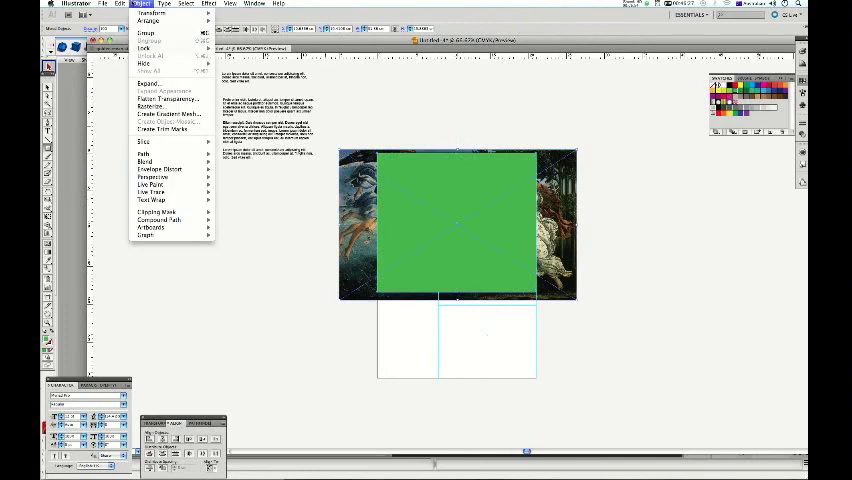
{"action": "mouse_move", "coordinate": [155, 212]}
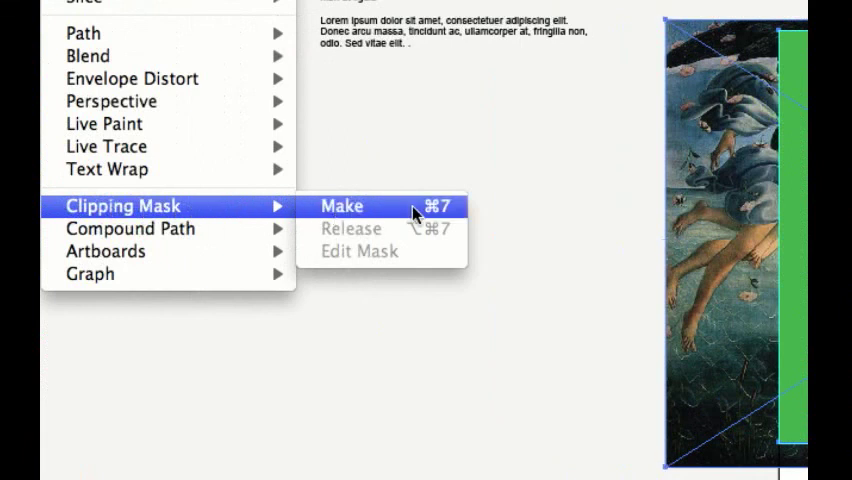
{"action": "left_click", "coordinate": [342, 206]}
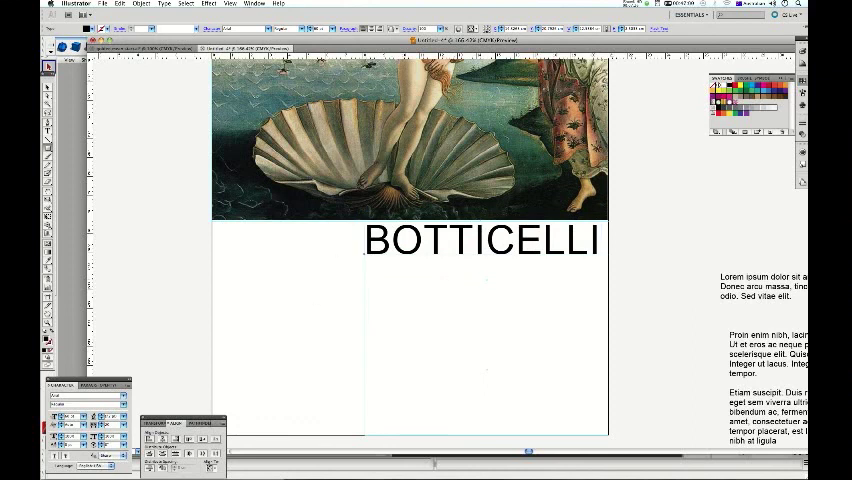
Step: Browse the Type menu's font choices for the BOTTICELLI headline
{"action": "left_click", "coordinate": [182, 3]}
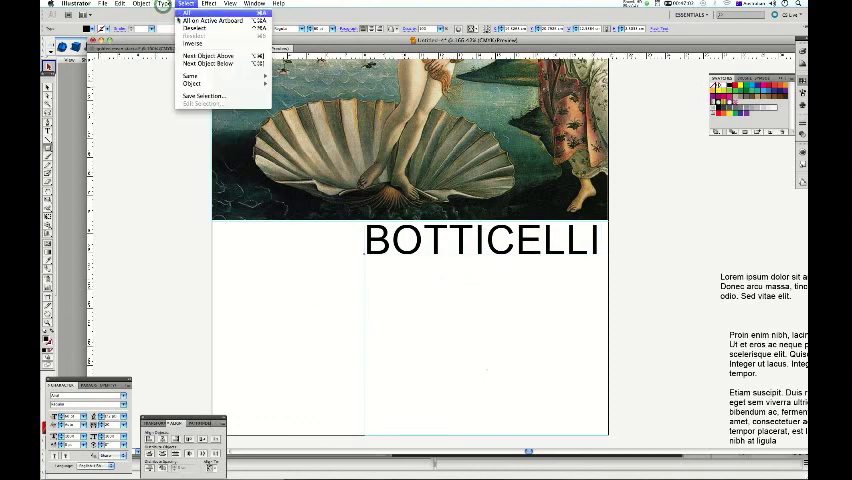
{"action": "left_click", "coordinate": [161, 4]}
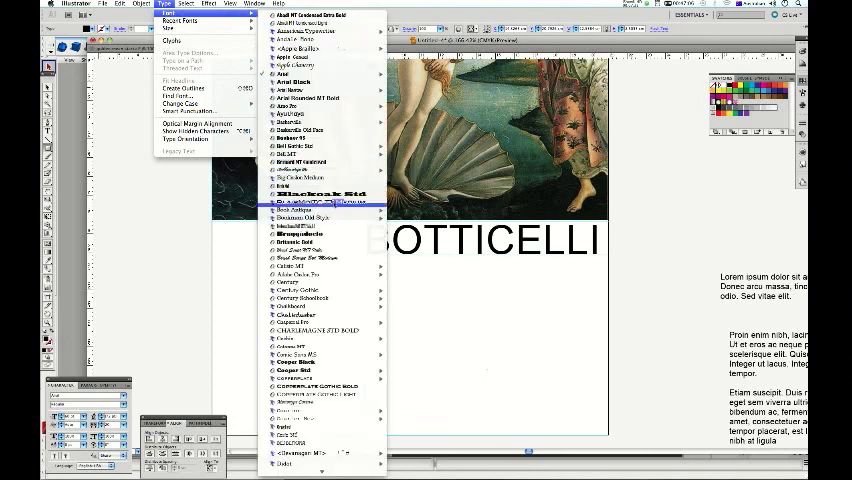
{"action": "mouse_move", "coordinate": [320, 212]}
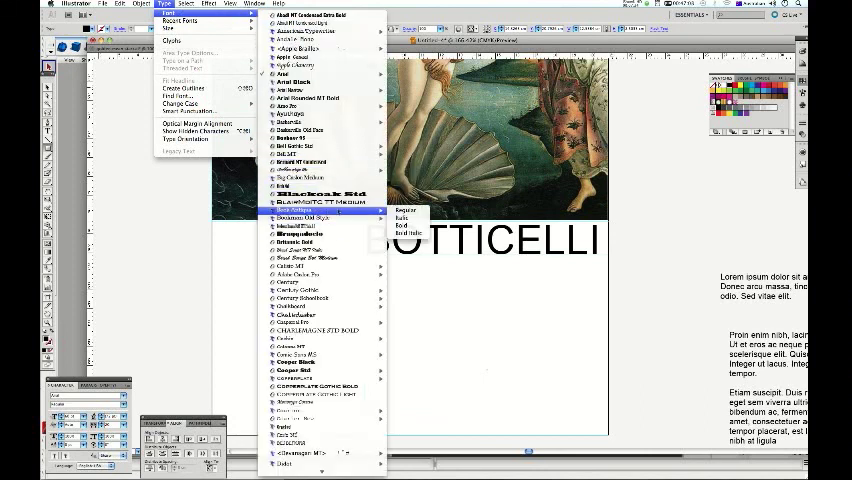